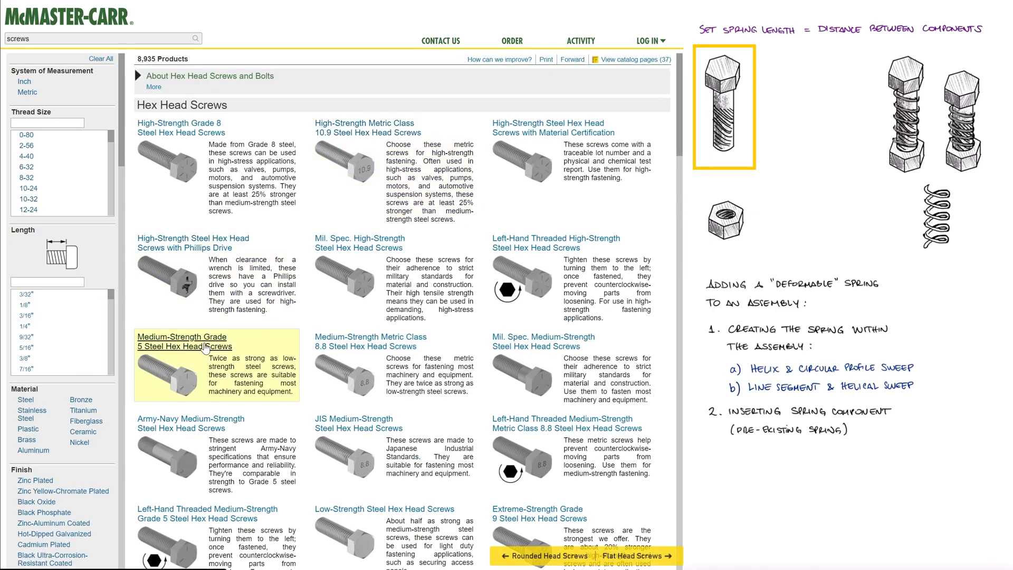
# - Open the Grade 5 steel hex head screw listing, then the Grade 5 steel hex nut listing
pyautogui.click(181, 341)
pyautogui.write('hex nut')
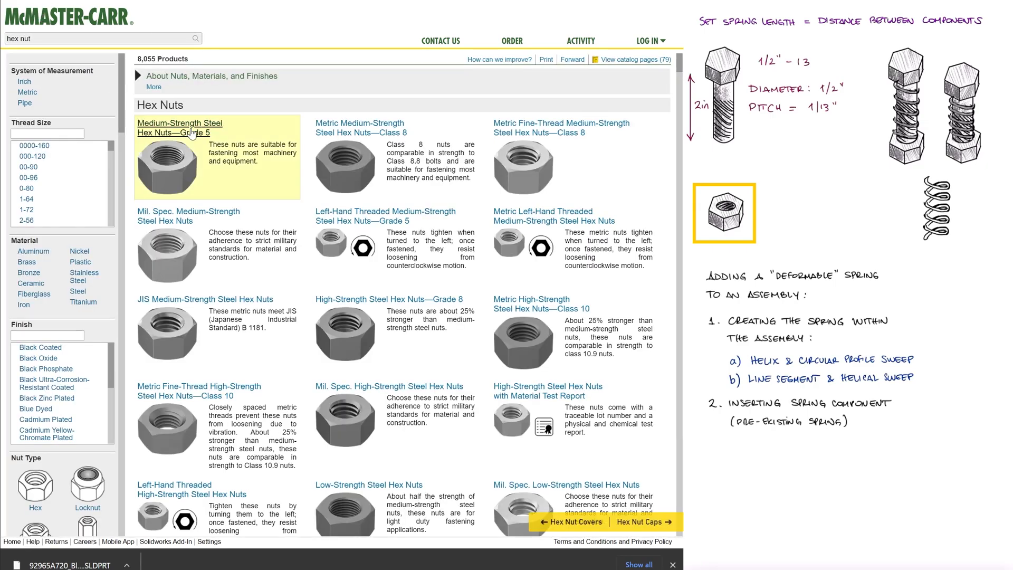
pyautogui.click(180, 128)
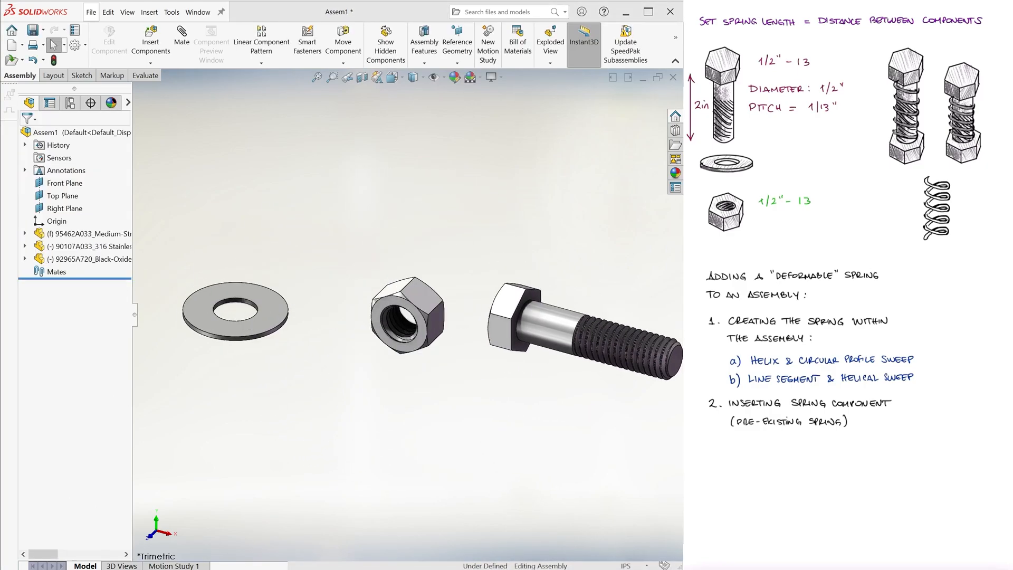
# - Create a reference axis through the nut and mate the bolt and washer concentric to it
pyautogui.click(457, 38)
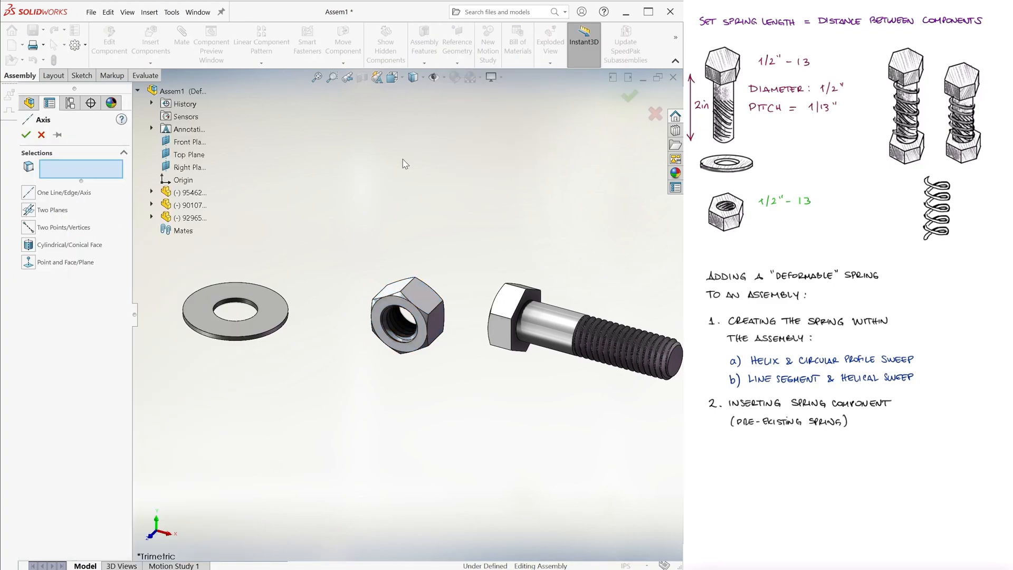
pyautogui.click(26, 133)
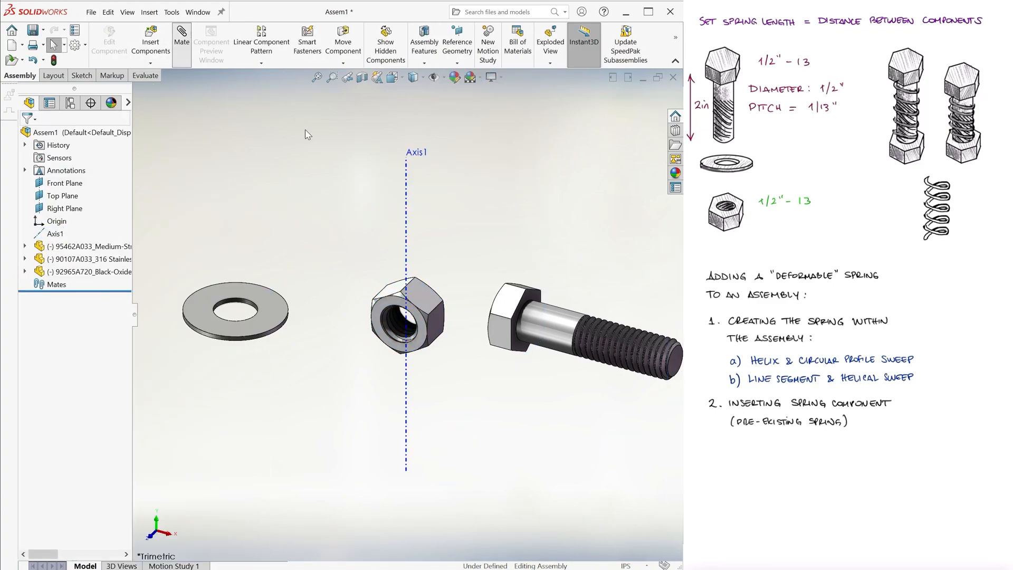
pyautogui.click(181, 40)
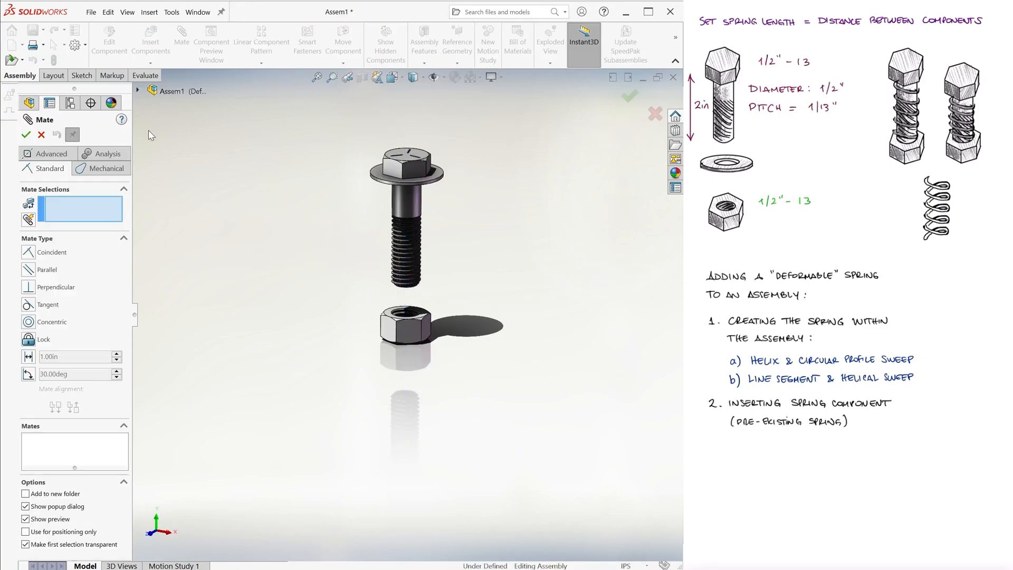
pyautogui.click(105, 169)
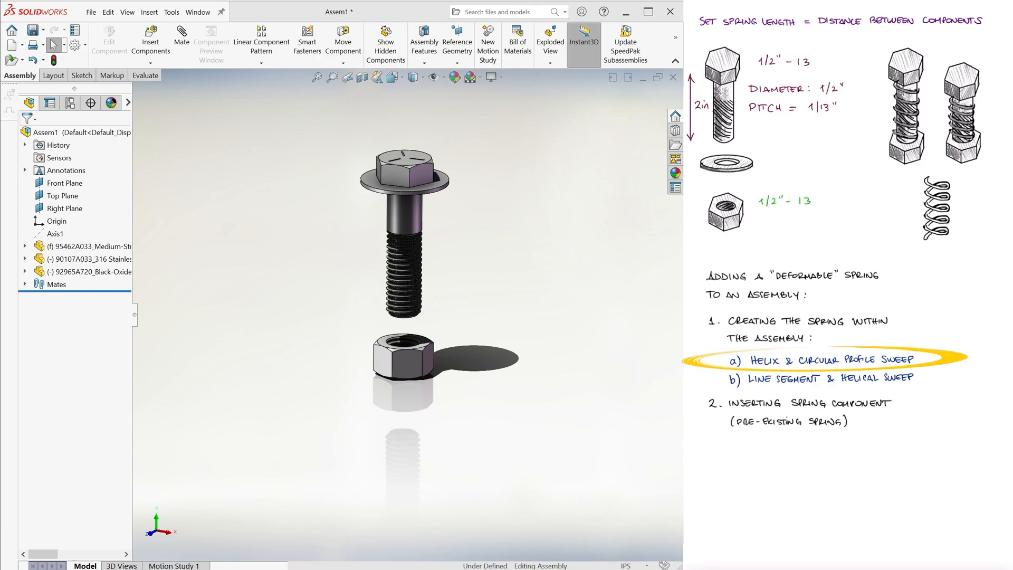
pyautogui.click(150, 62)
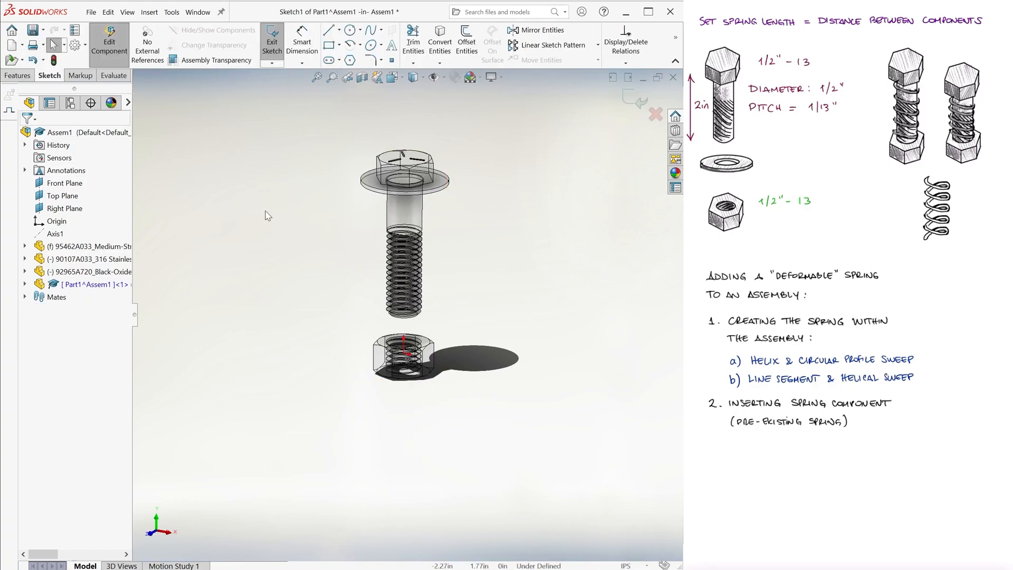
# - Sketch the new part's axis line along the bolt and save as 'Spring Compression Assembly'
pyautogui.click(328, 29)
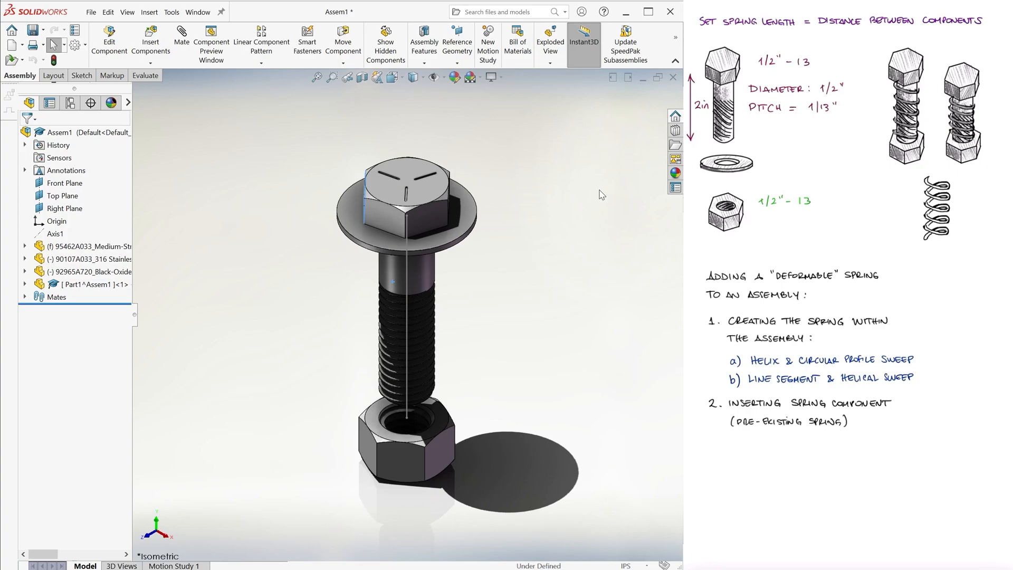
pyautogui.moveTo(579, 169)
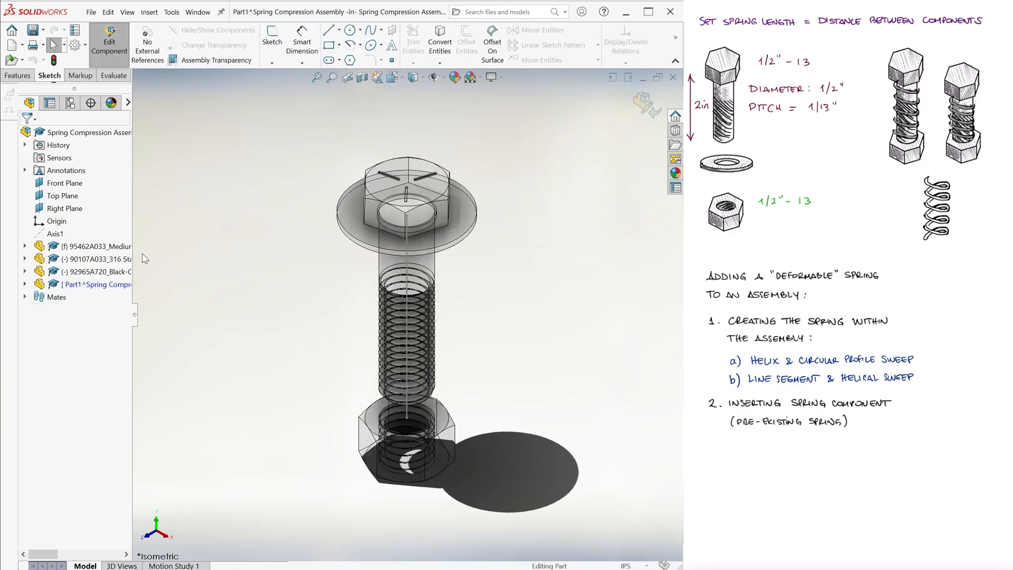
# - Build a helix on a circle sketched at the nut
pyautogui.click(17, 75)
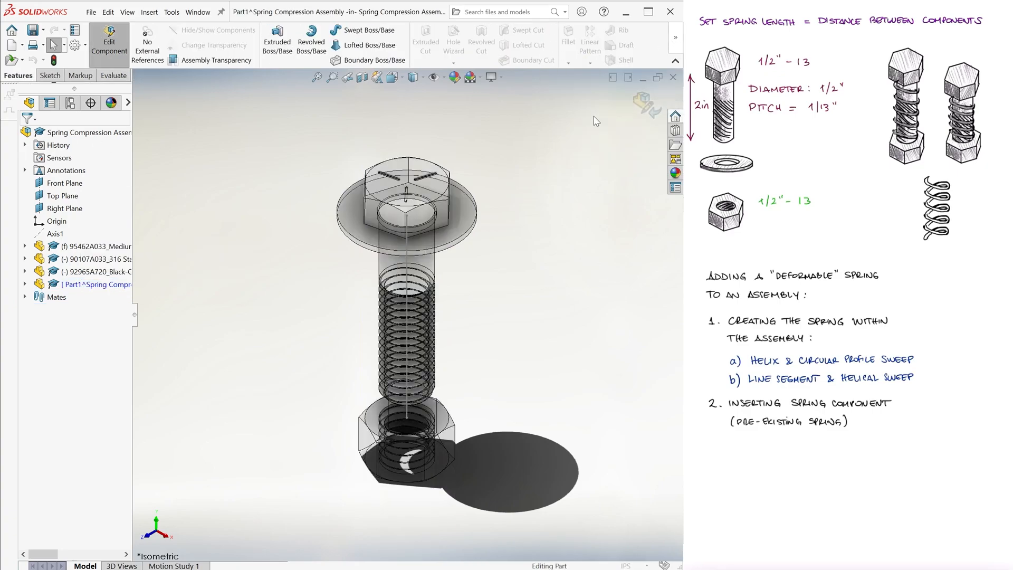
pyautogui.moveTo(343, 389)
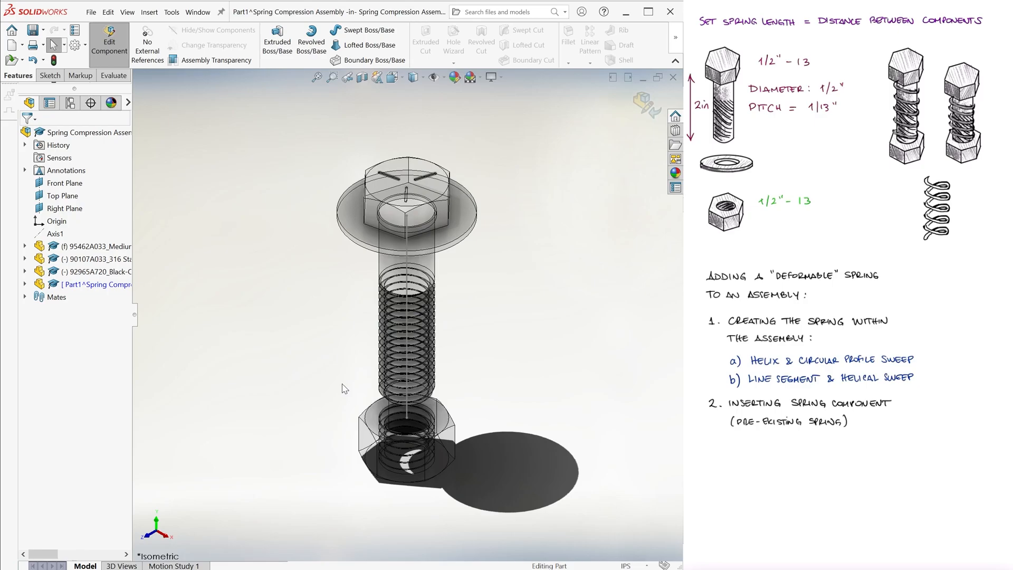
pyautogui.click(622, 74)
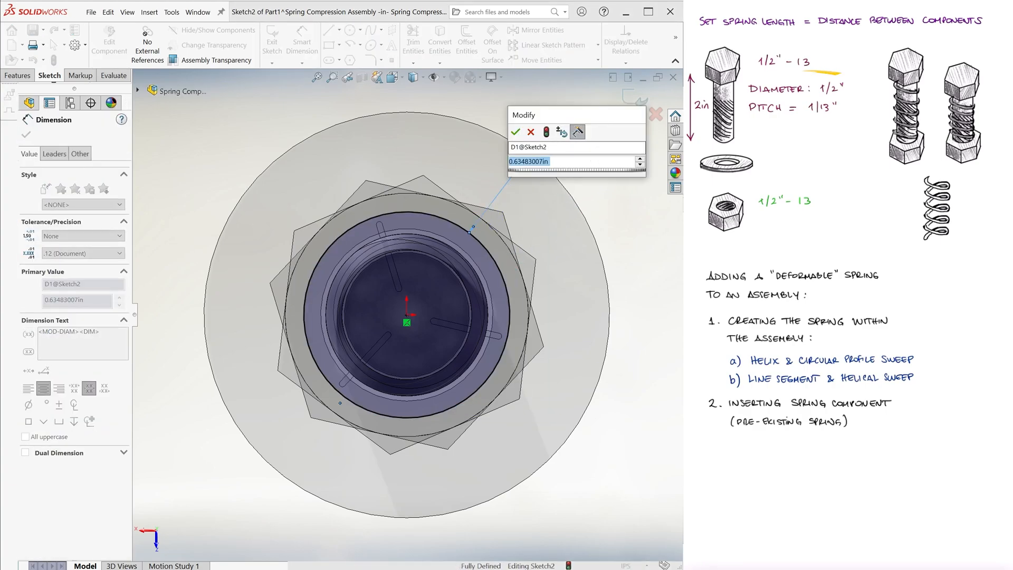
pyautogui.click(515, 132)
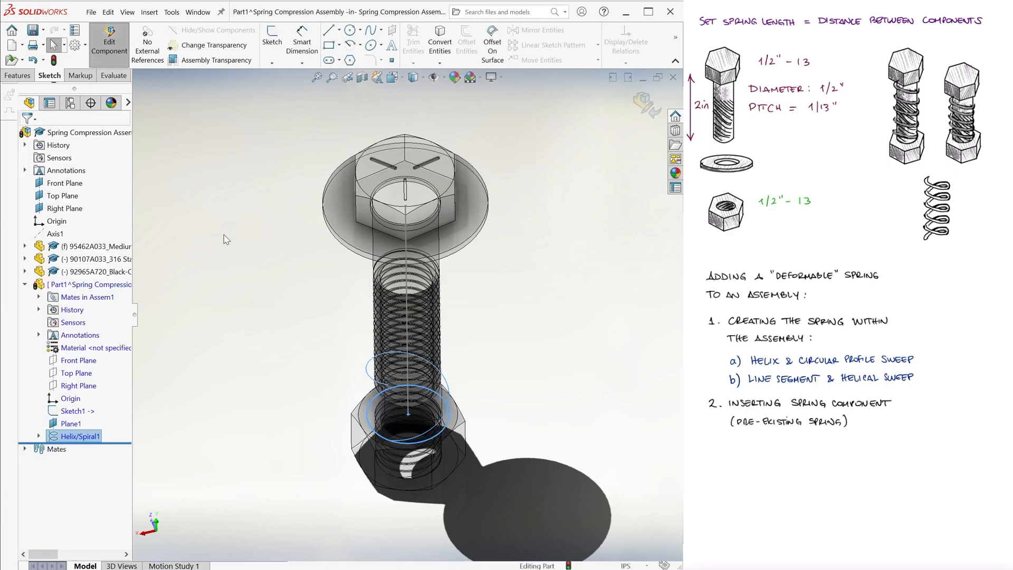
# - Sweep a 0.075 in circular profile along the helix and confirm the helix settings
pyautogui.click(18, 75)
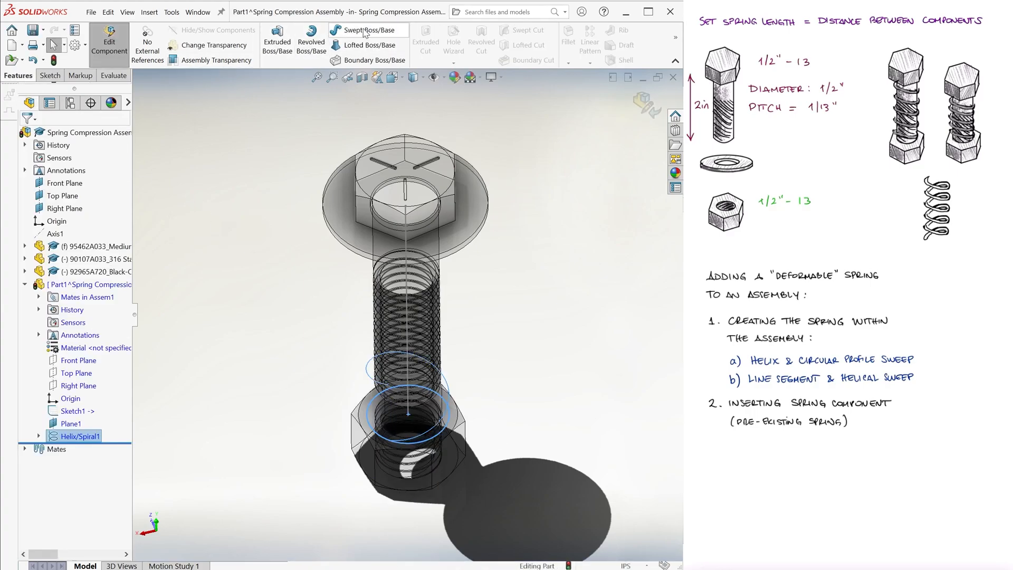
pyautogui.click(362, 30)
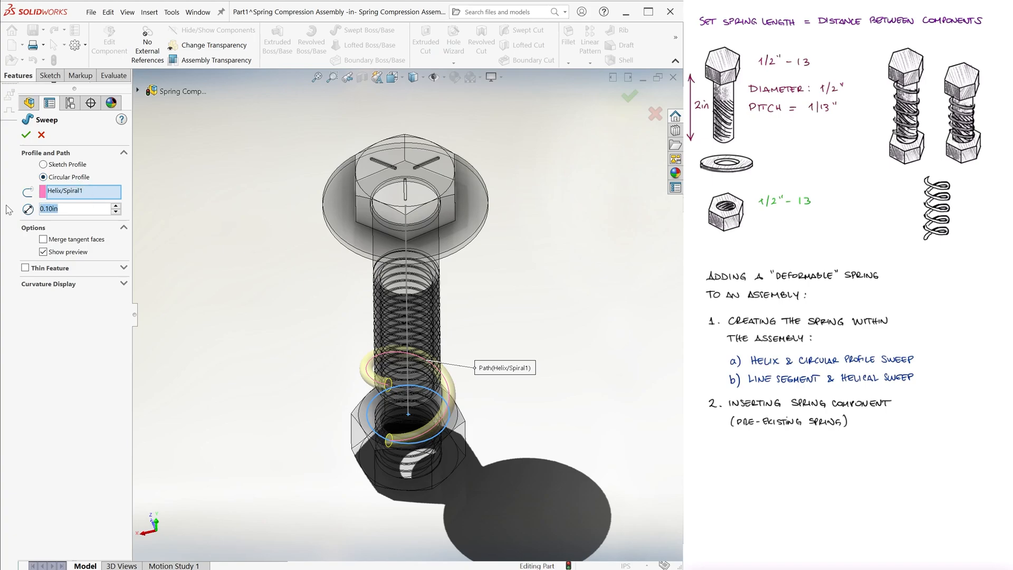
pyautogui.write('0.075in')
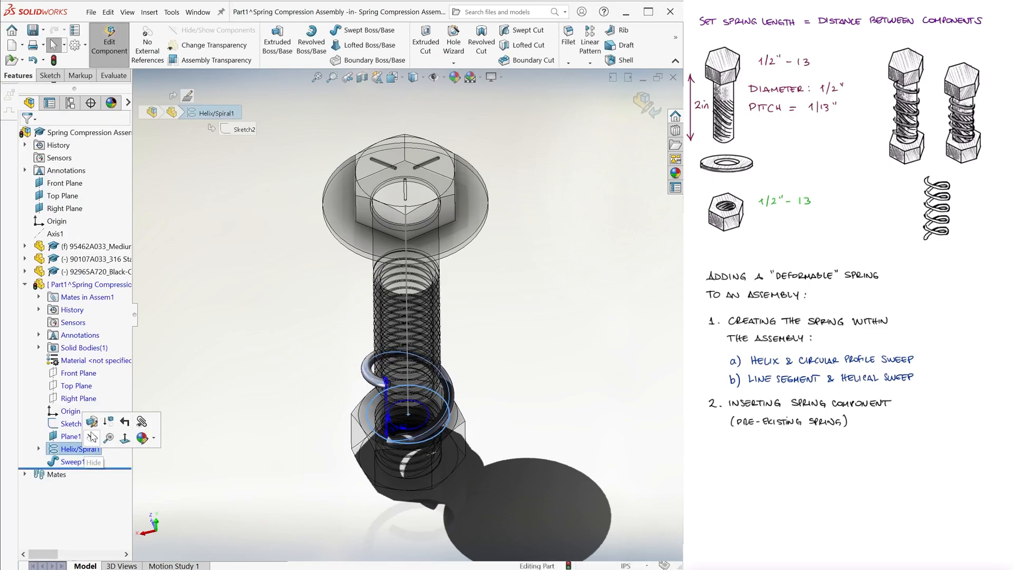
pyautogui.doubleClick(81, 449)
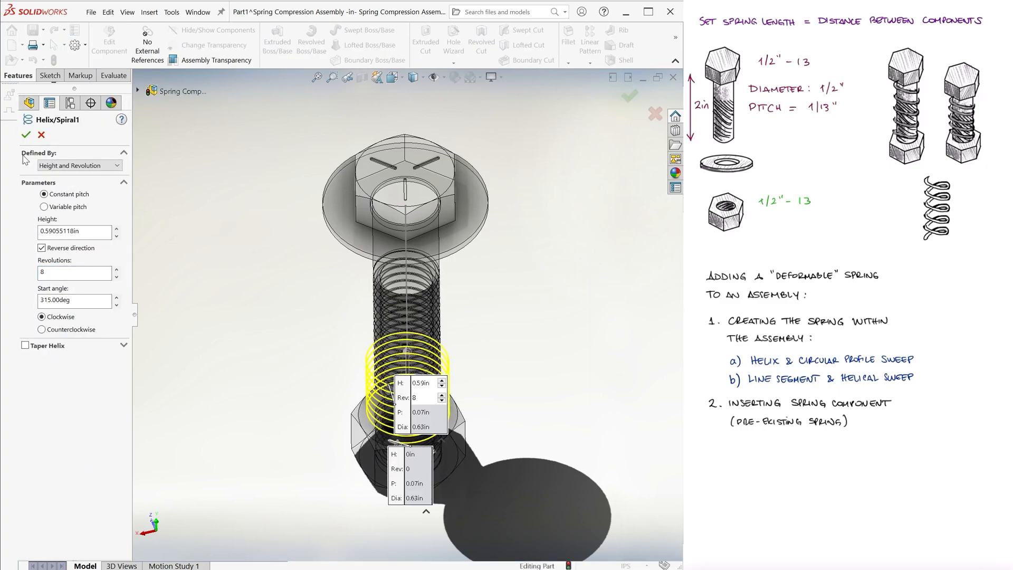
pyautogui.click(28, 132)
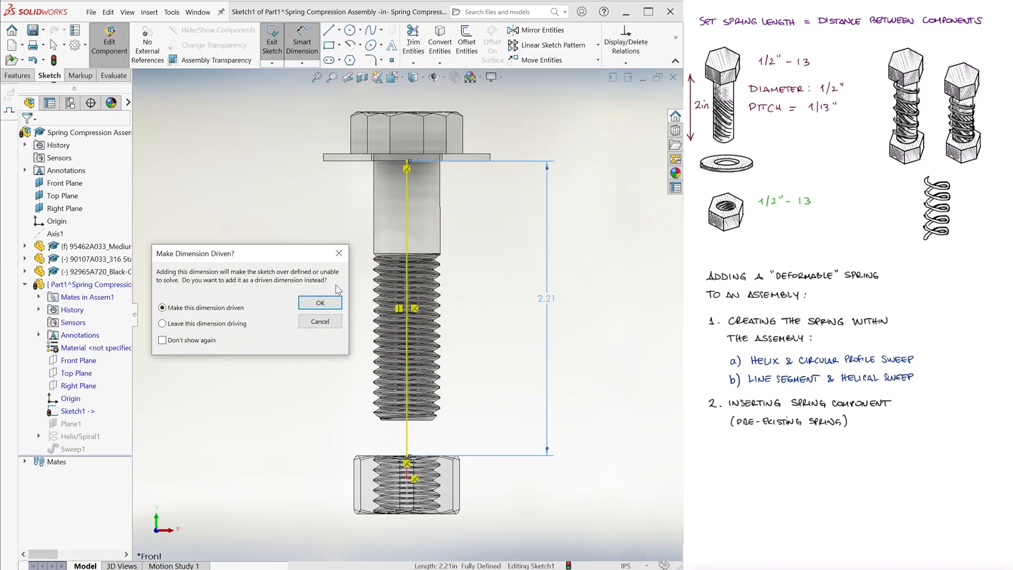
# - Keep the 2.21 in distance driven and paste D1@Sketch1 into the helix height equation
pyautogui.click(320, 303)
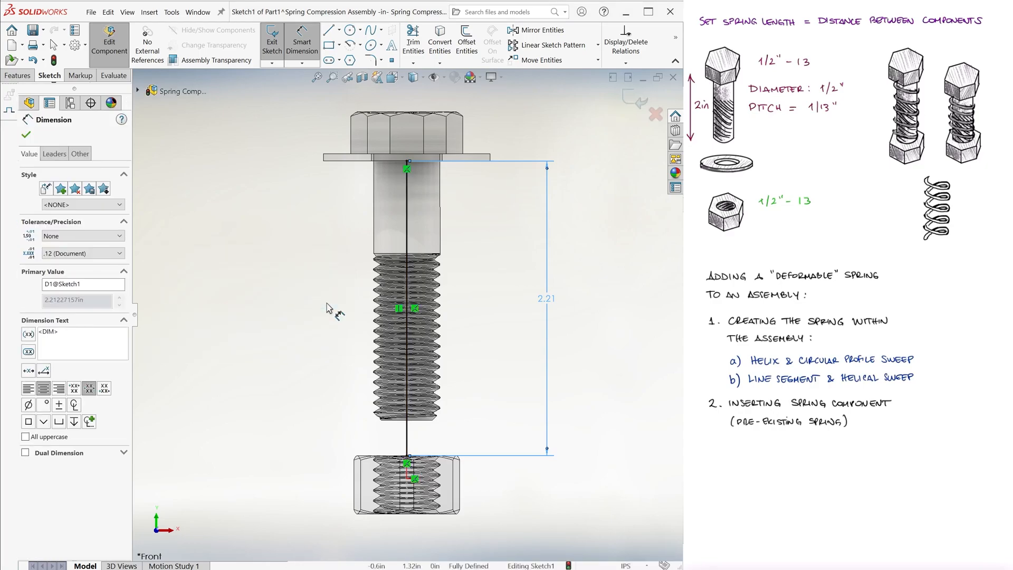
pyautogui.tripleClick(83, 284)
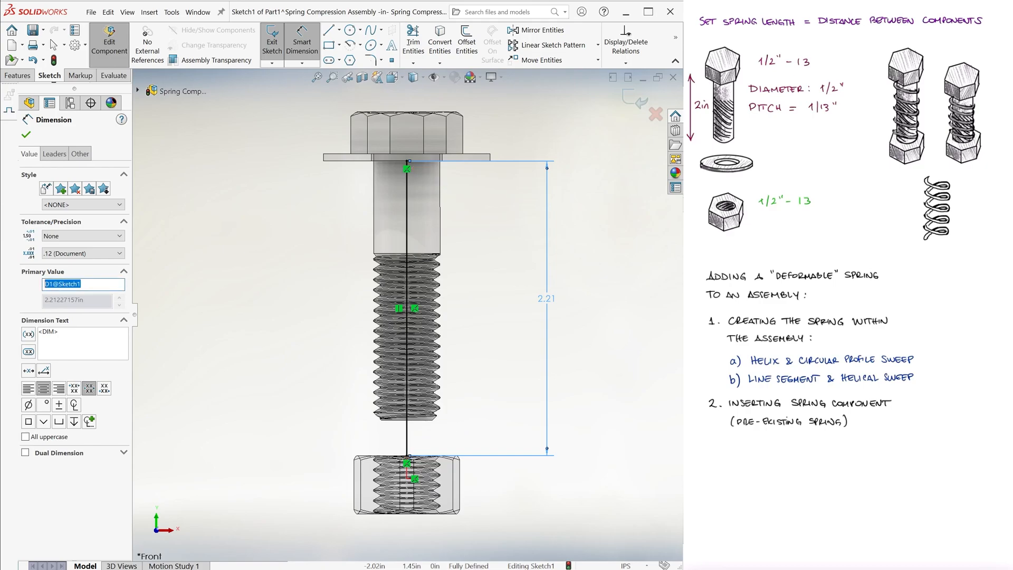
pyautogui.rightClick(62, 284)
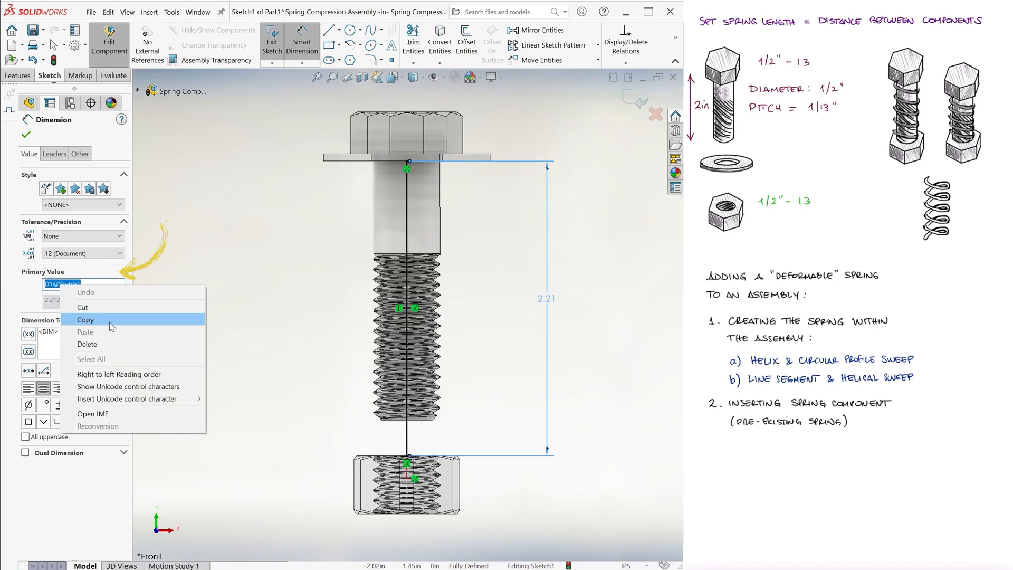
pyautogui.click(85, 319)
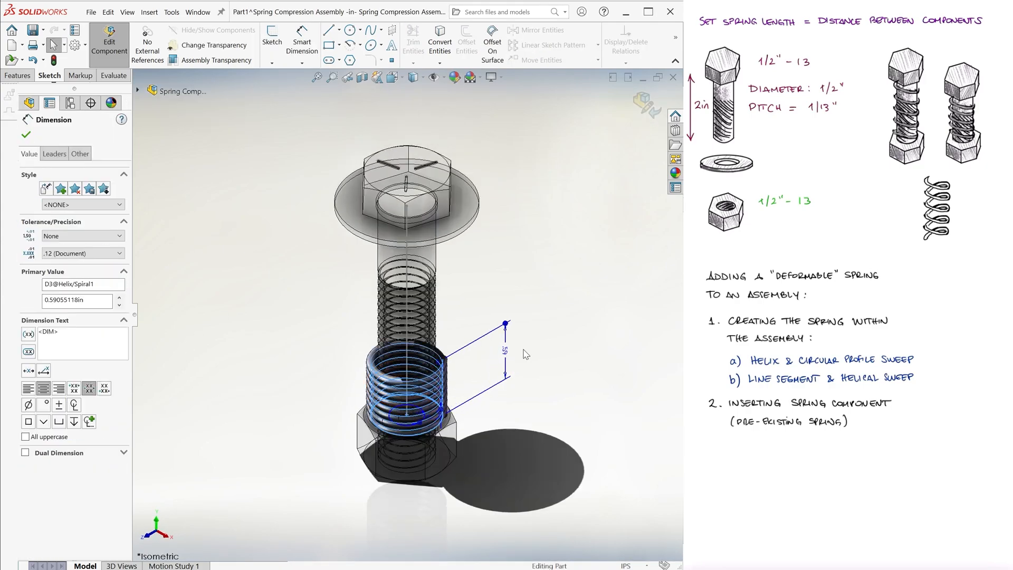
pyautogui.doubleClick(503, 352)
pyautogui.write('=')
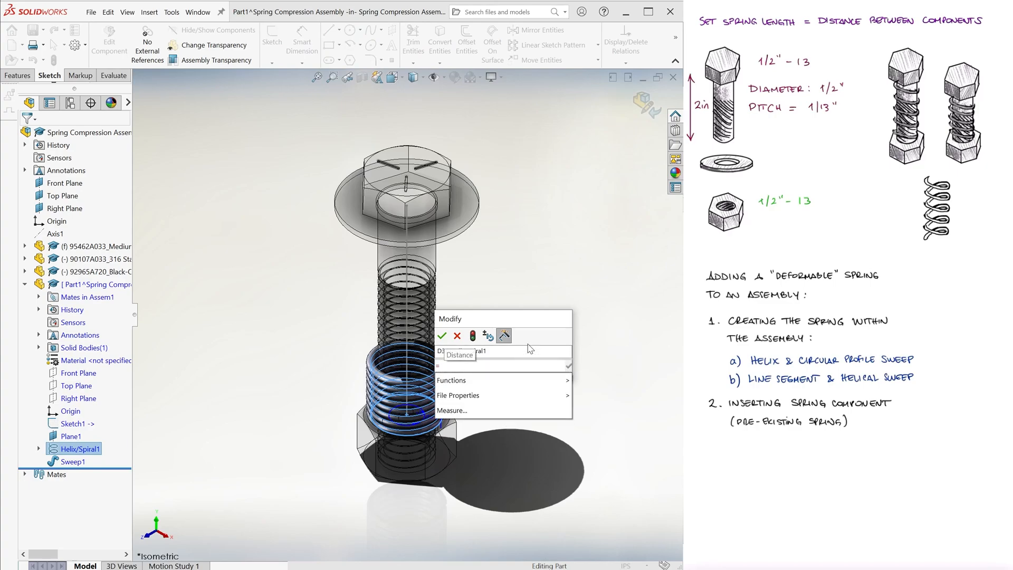
pyautogui.press('ctrl+v')
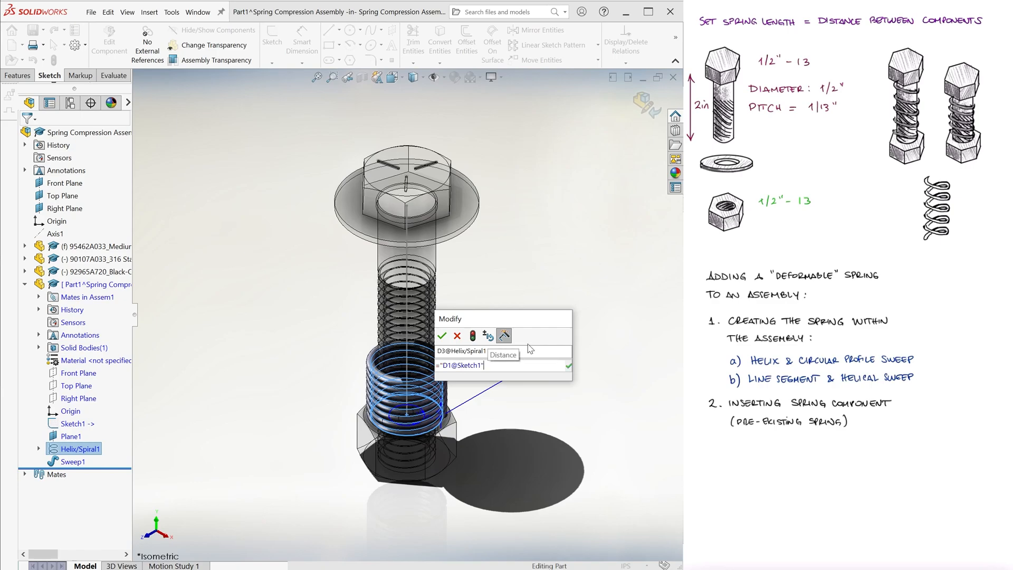
pyautogui.moveTo(443, 336)
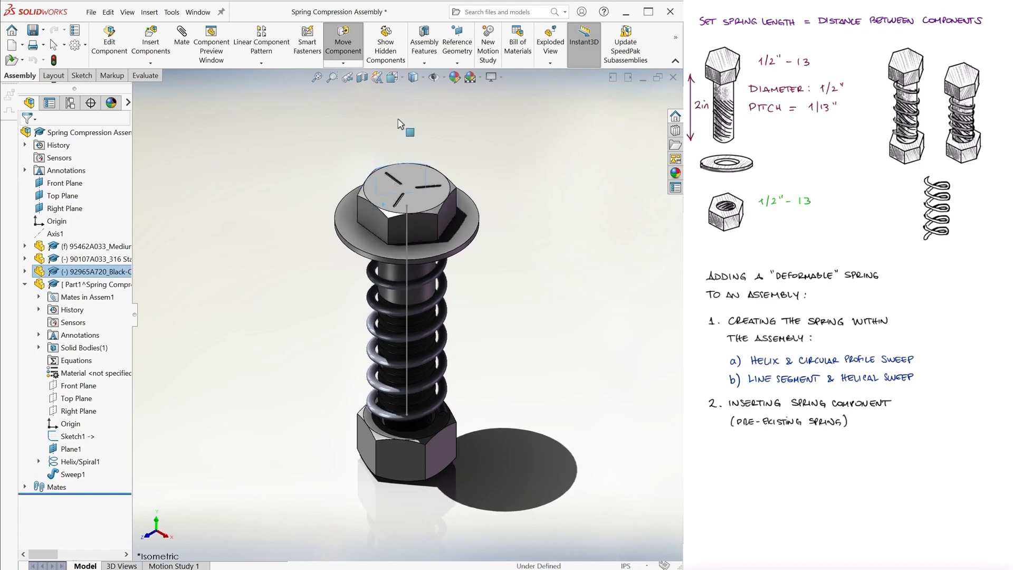
# - Sweep a second spring along a straight line with constant normal and 8 twist revolutions, then rebuild
pyautogui.press('Ctrl+Q')
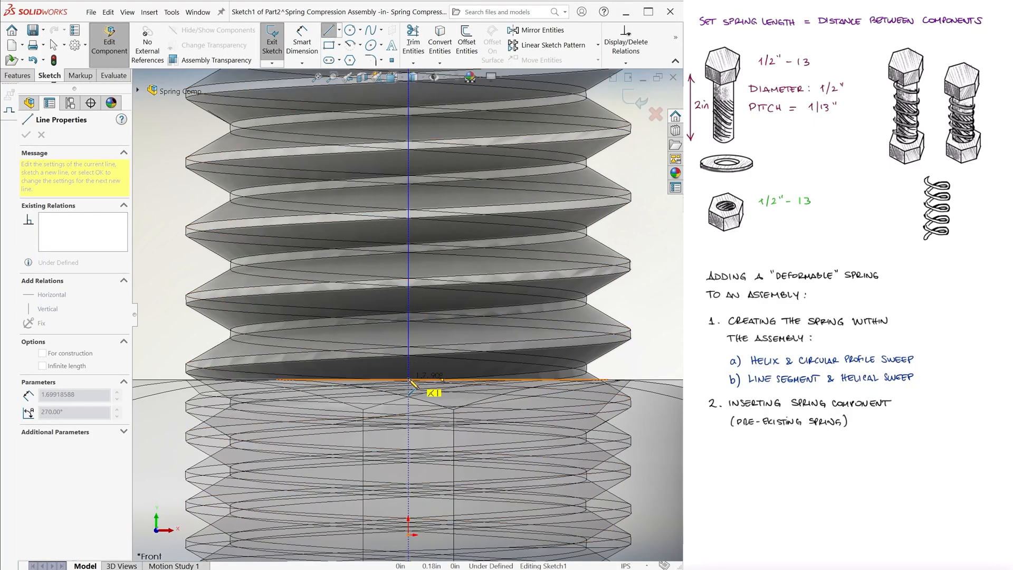
pyautogui.click(272, 40)
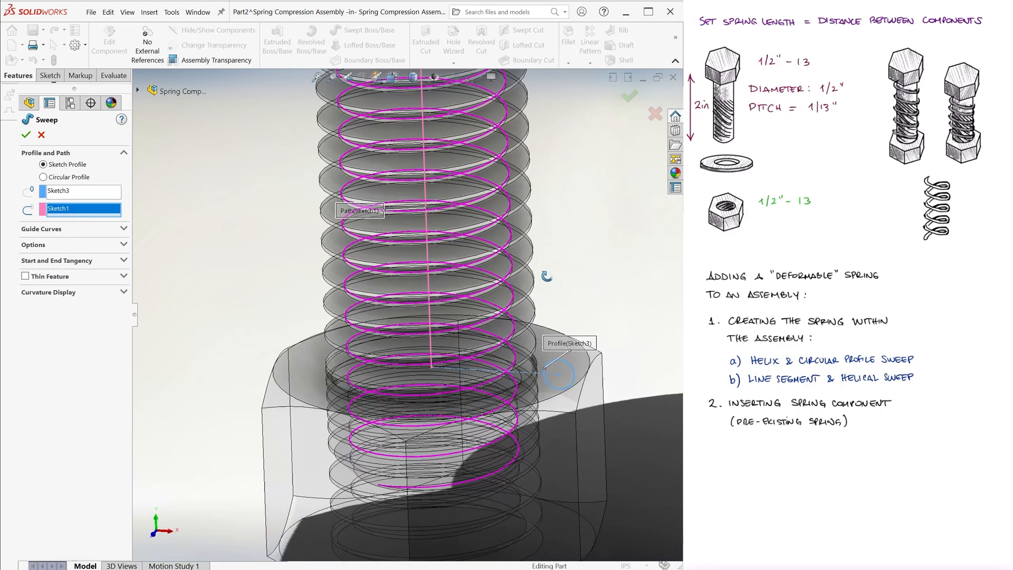
pyautogui.click(33, 244)
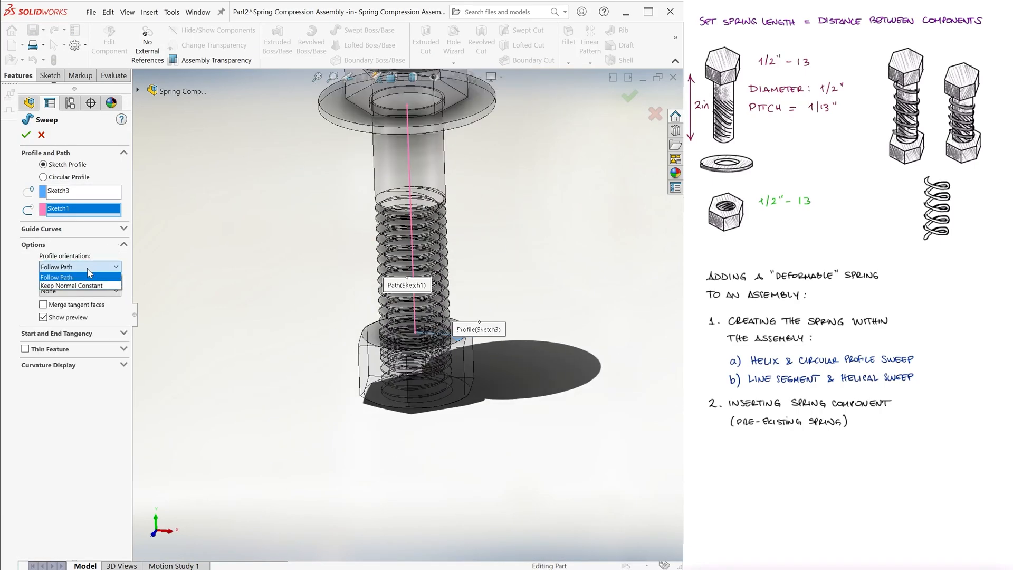
pyautogui.click(78, 285)
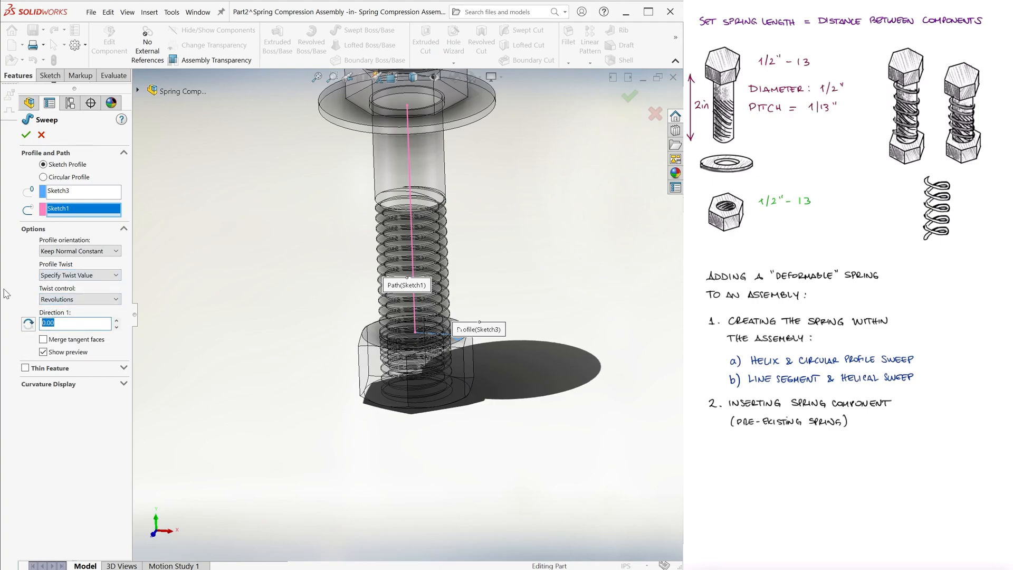
pyautogui.write('8')
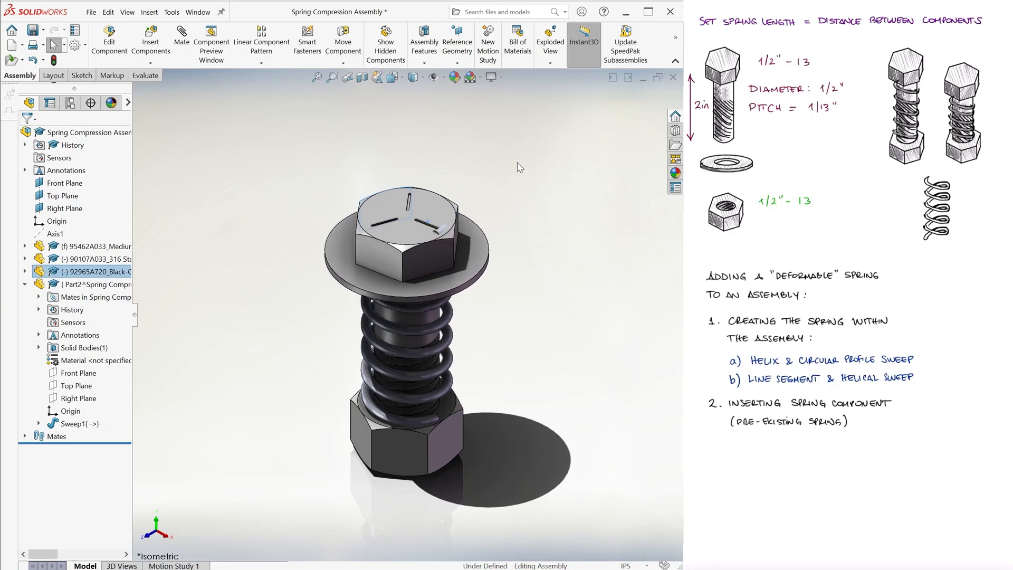
pyautogui.press('Ctrl+q')
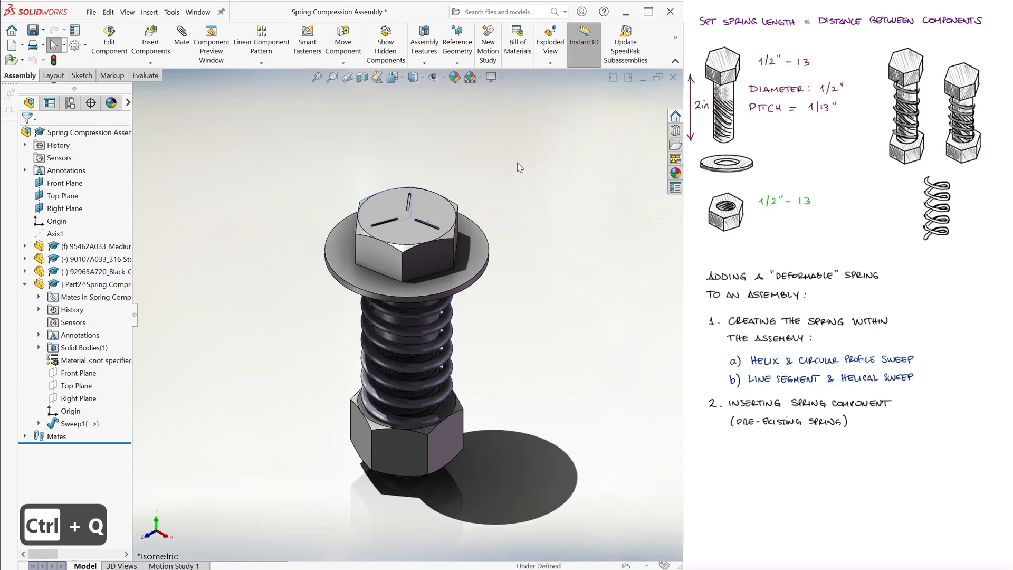
pyautogui.click(74, 284)
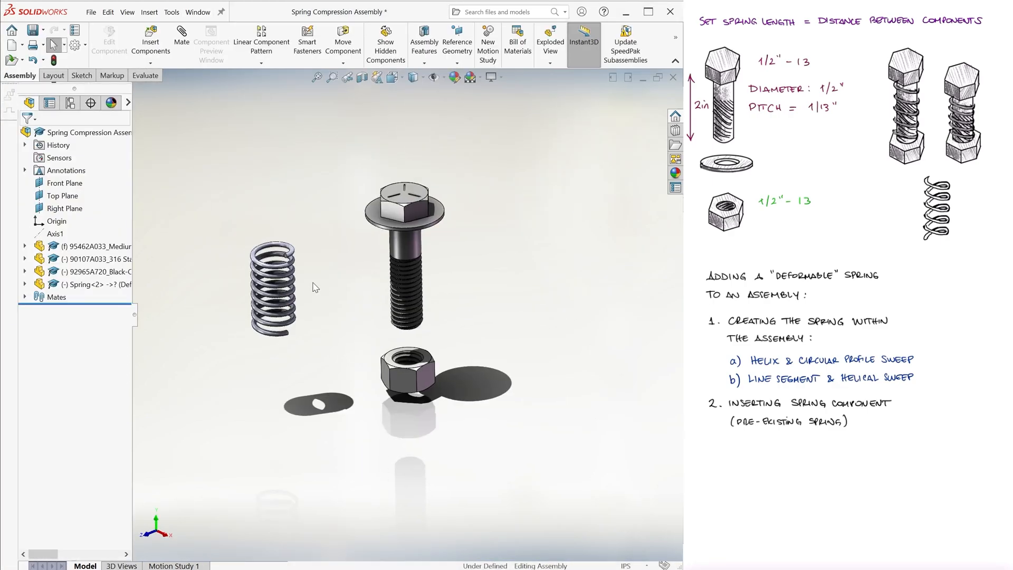
# - Edit the spring's Sketch1 so its ends meet the bolt and nut, then rebuild
pyautogui.click(24, 284)
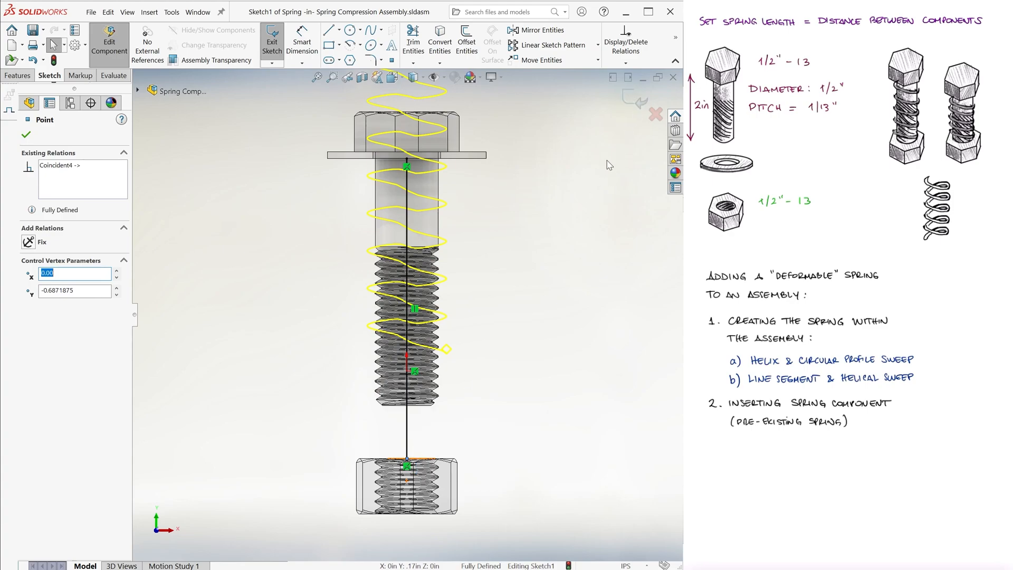
pyautogui.click(272, 40)
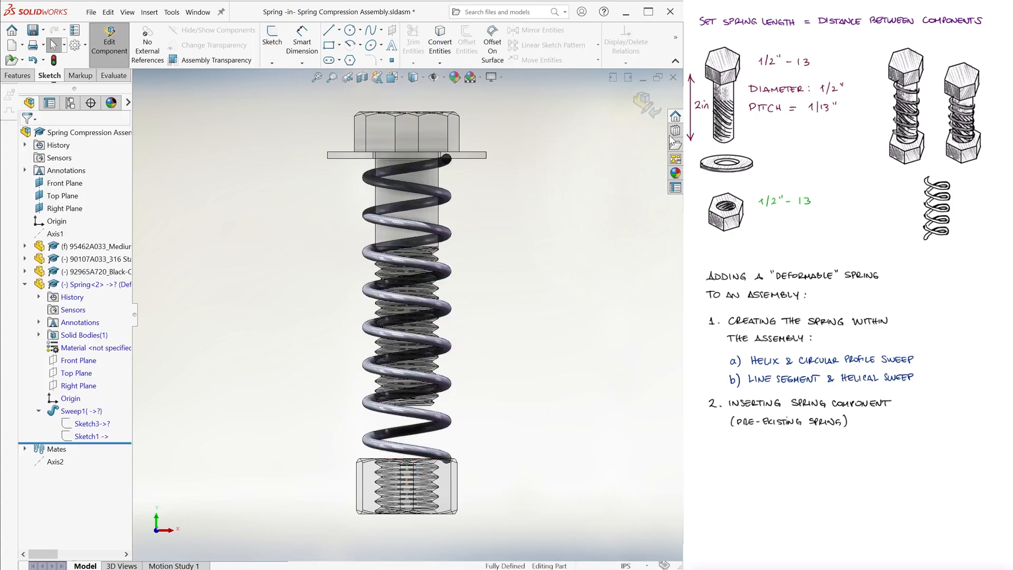
pyautogui.press('ctrl+7')
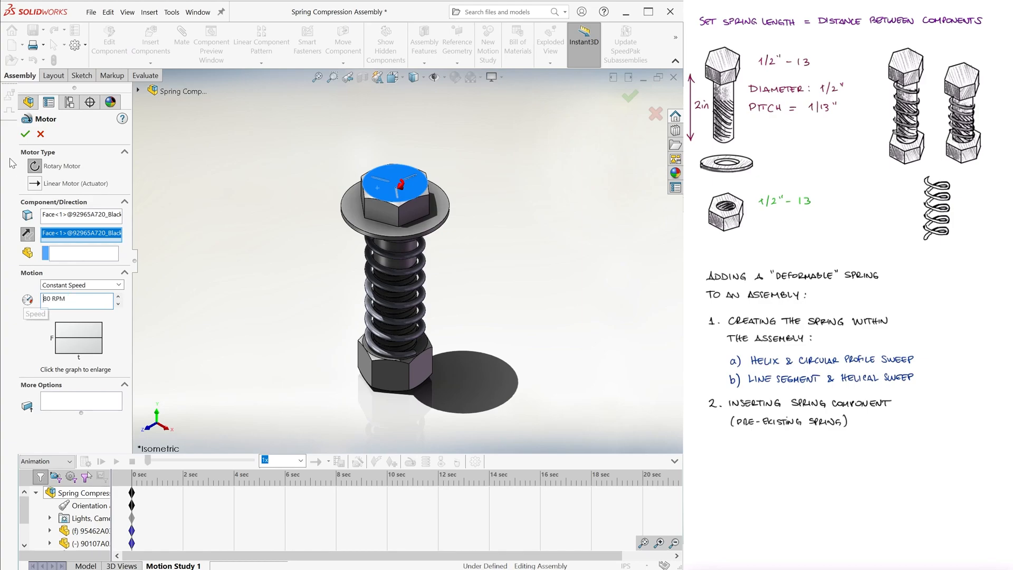
# - Add an 80 RPM rotary motor on the bolt and save the animation as MP4
pyautogui.click(25, 133)
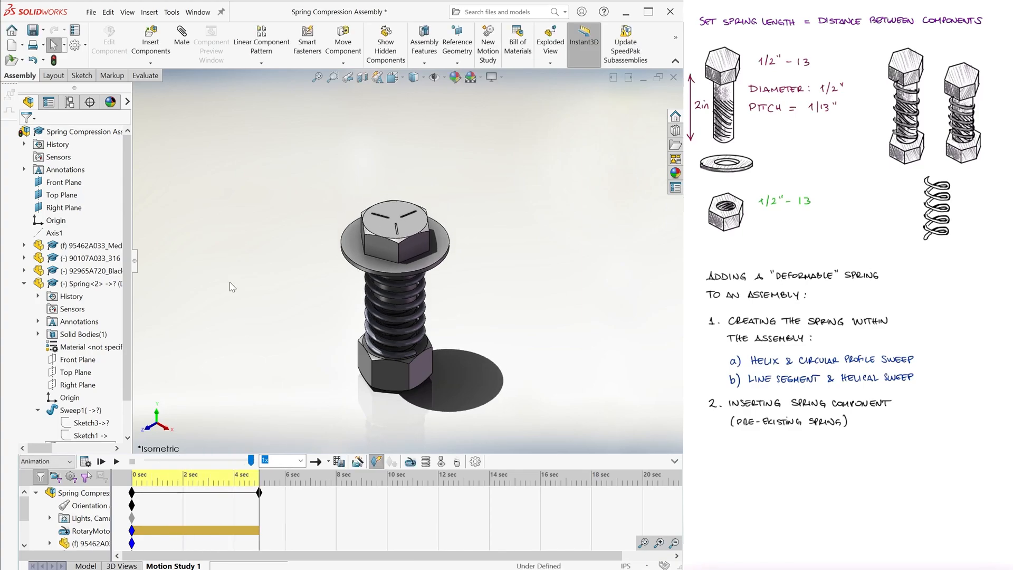
pyautogui.click(116, 461)
pyautogui.write('1920')
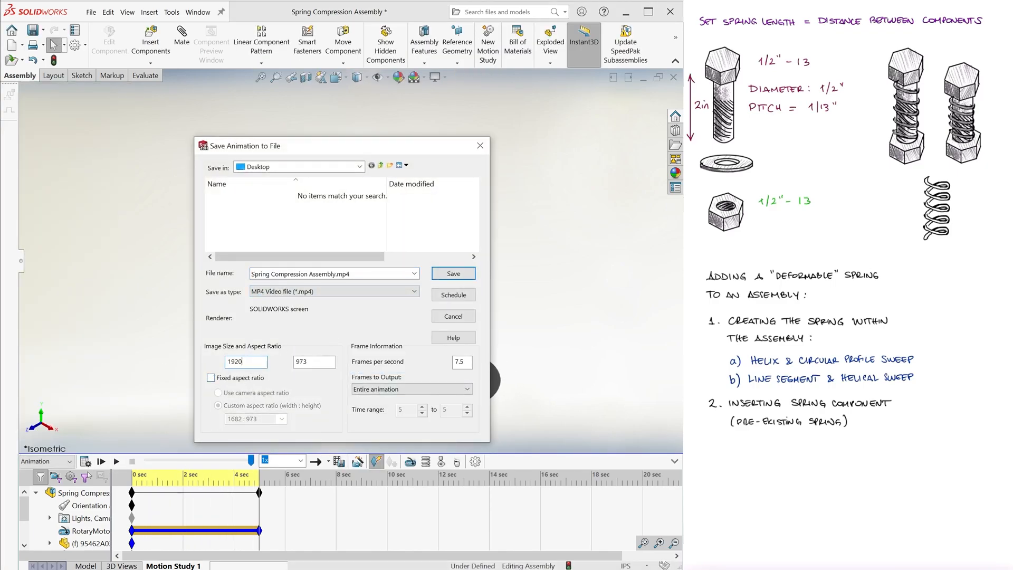
pyautogui.click(453, 273)
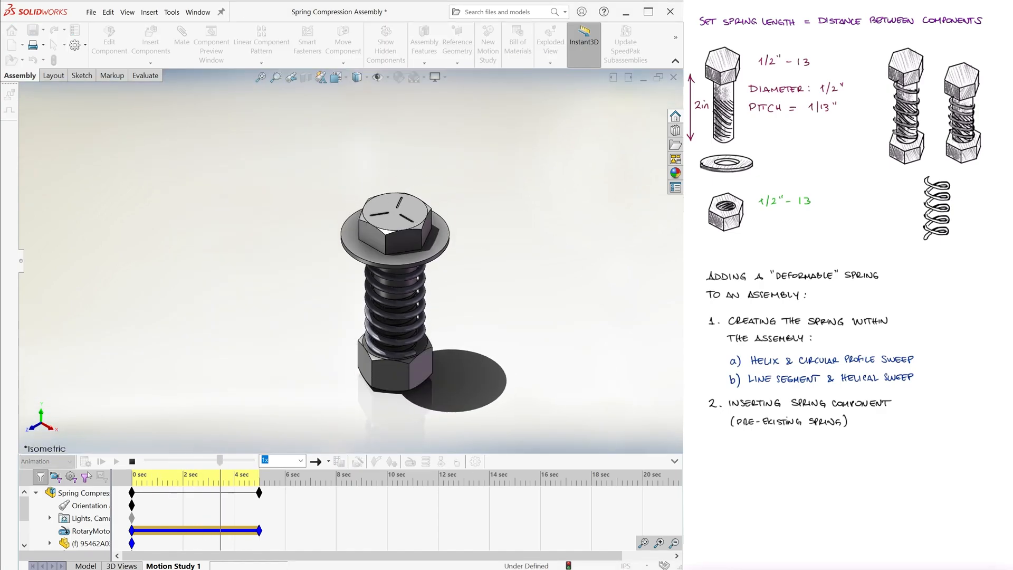